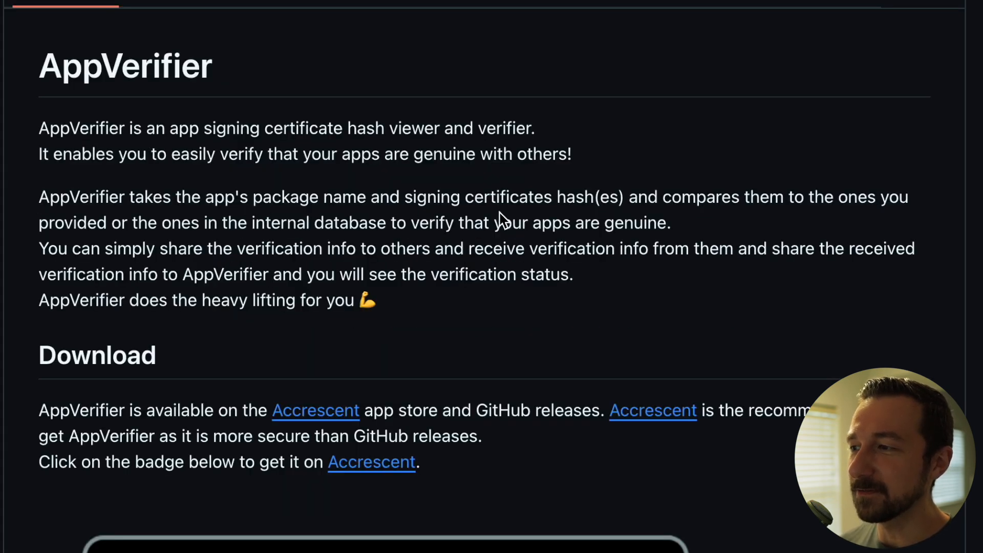
mouse_move(742, 213)
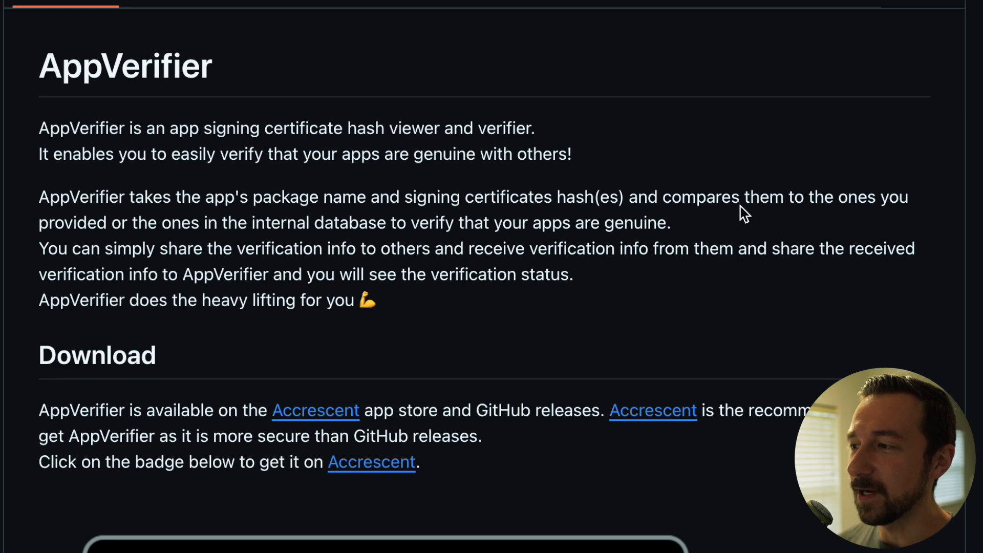
mouse_move(159, 237)
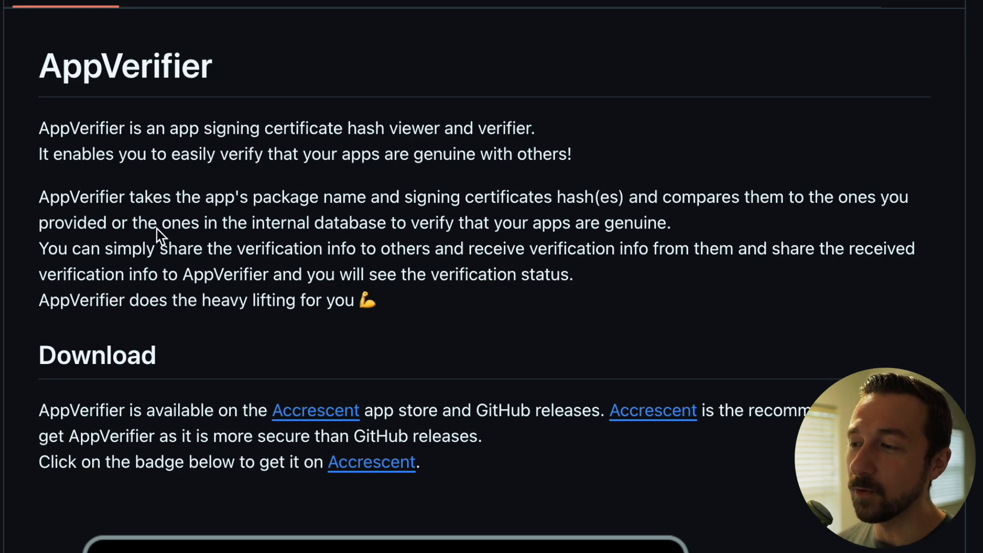
mouse_move(427, 232)
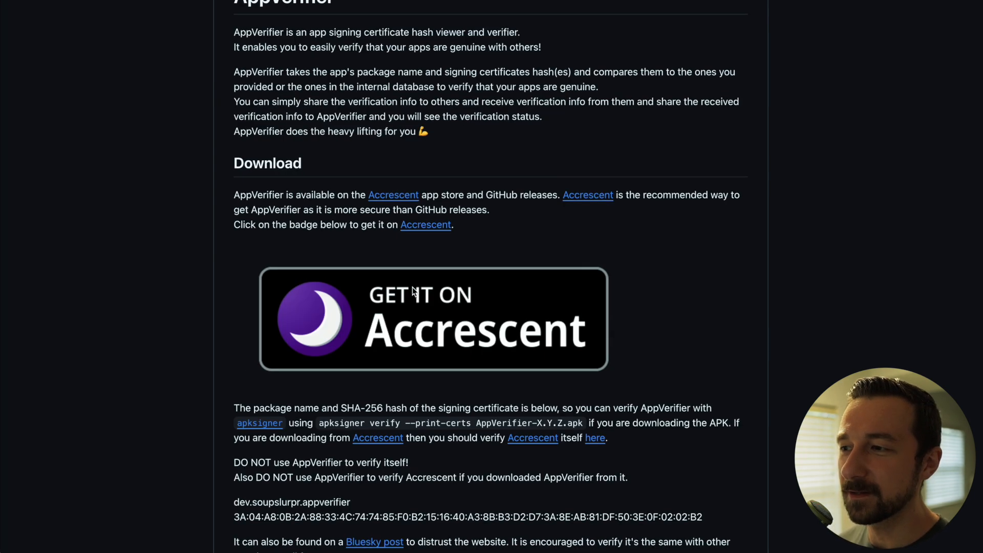
mouse_move(343, 288)
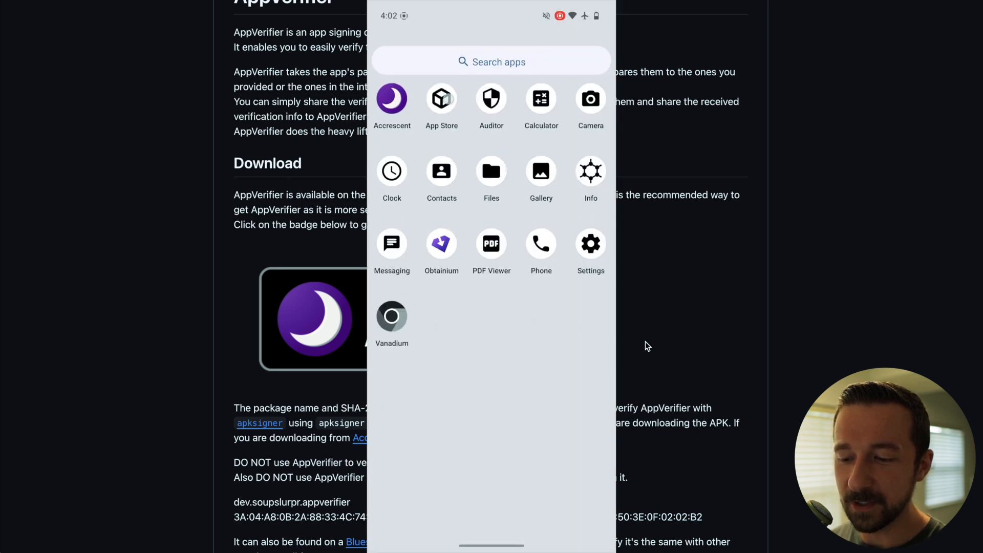
Step: Install AppVerifier from the Apps list in the Accrescent store
left_click(392, 100)
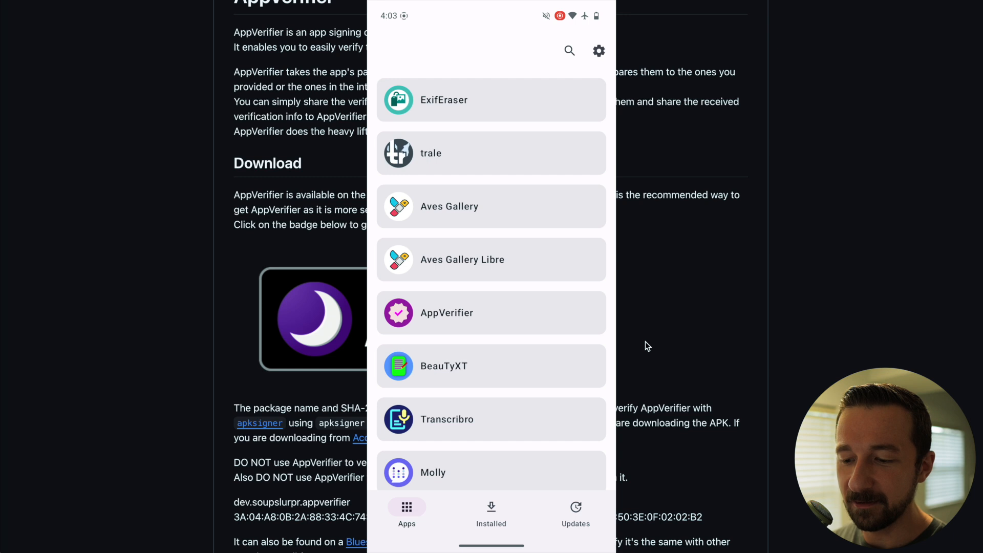
left_click(491, 313)
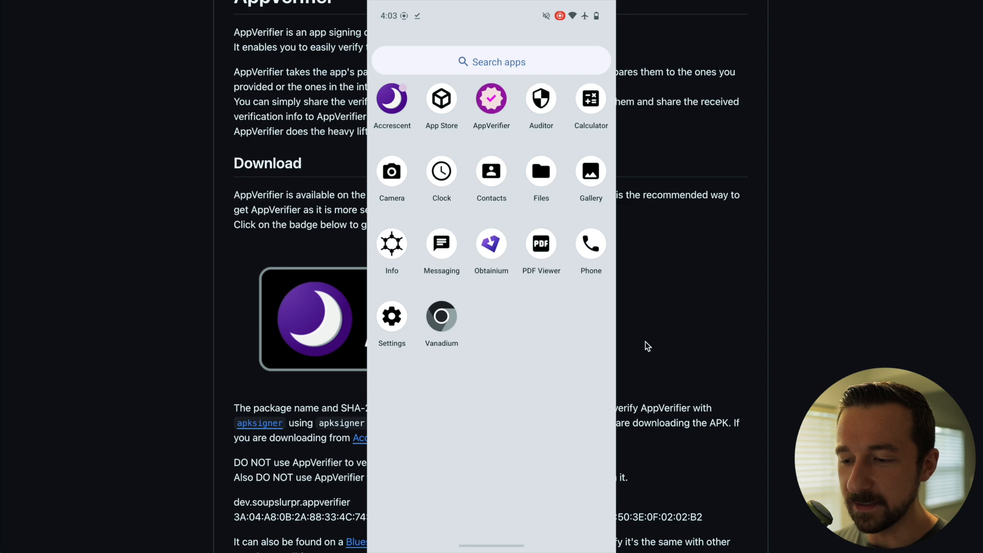
Step: Launch AppVerifier, read through its privacy policy and license, and accept them
left_click(492, 99)
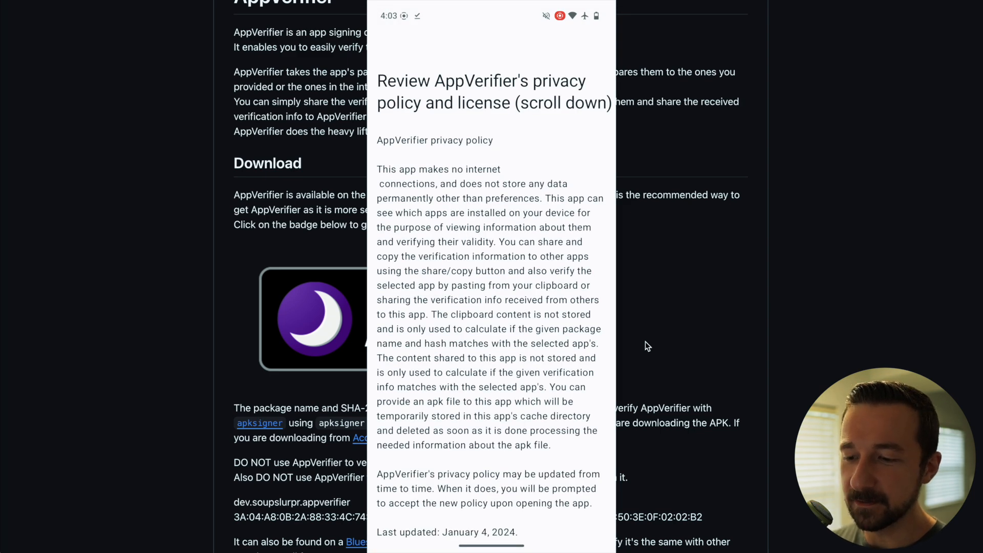
scroll("down", 3)
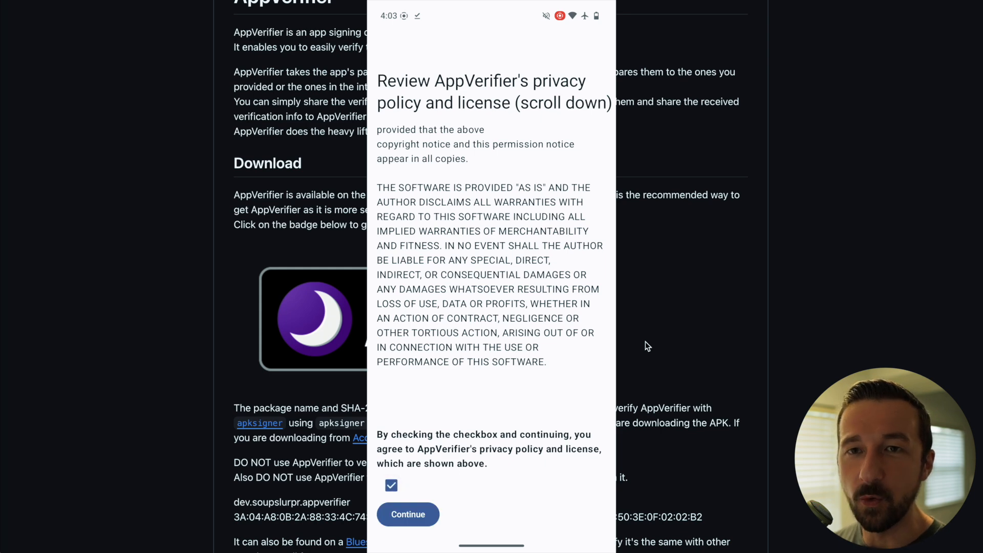
scroll("down", 3)
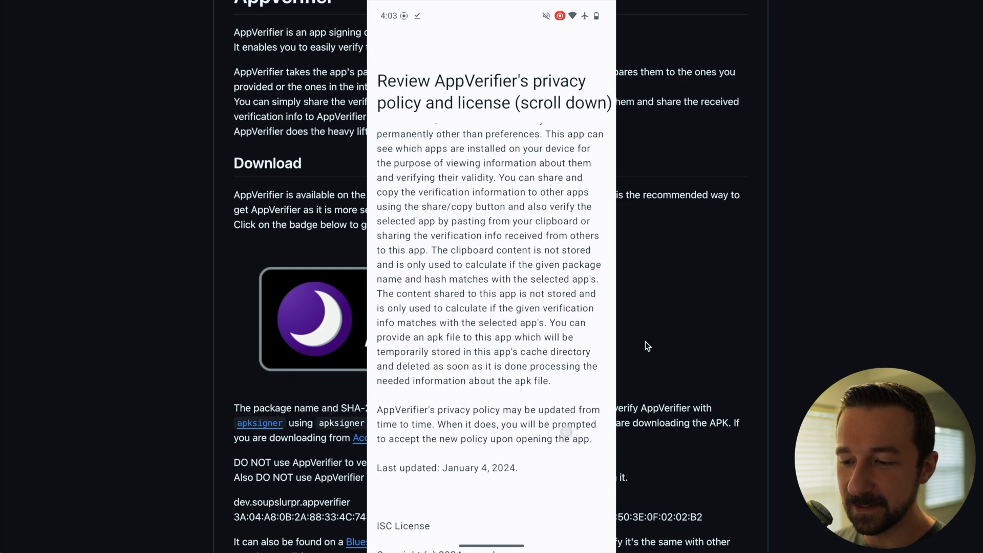
scroll("down", 3)
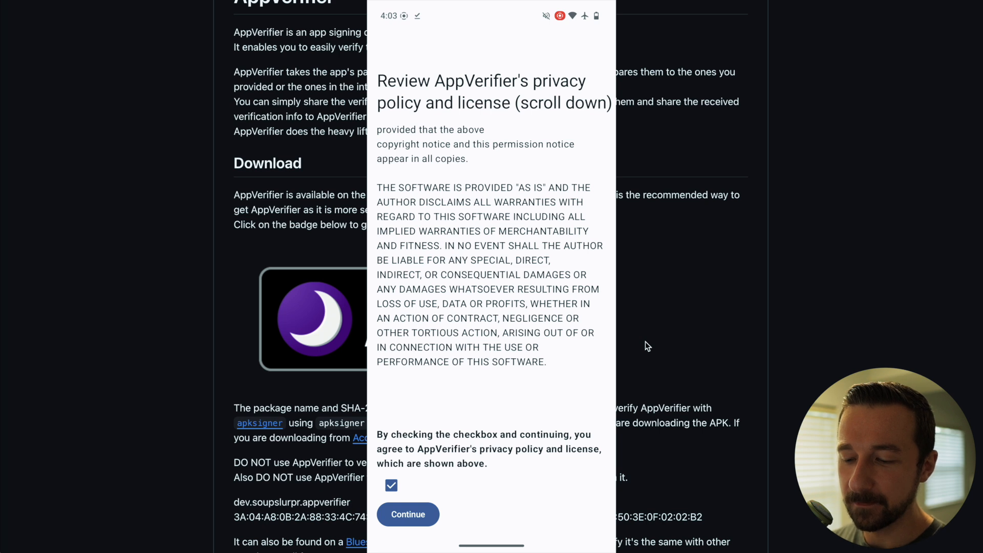
left_click(407, 514)
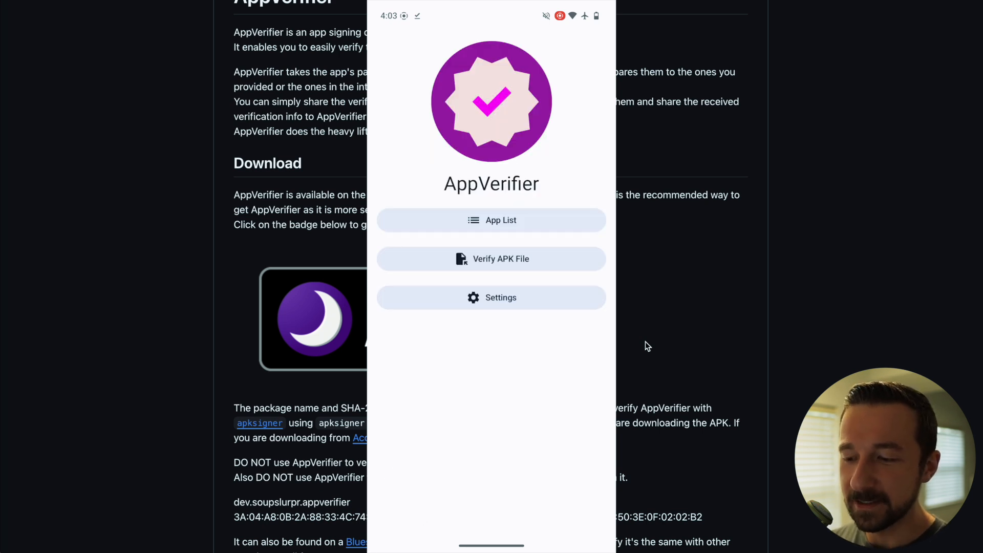
Step: Verify Obtainium in App List: its hash matches the GitHub-sourced internal database entry
left_click(491, 220)
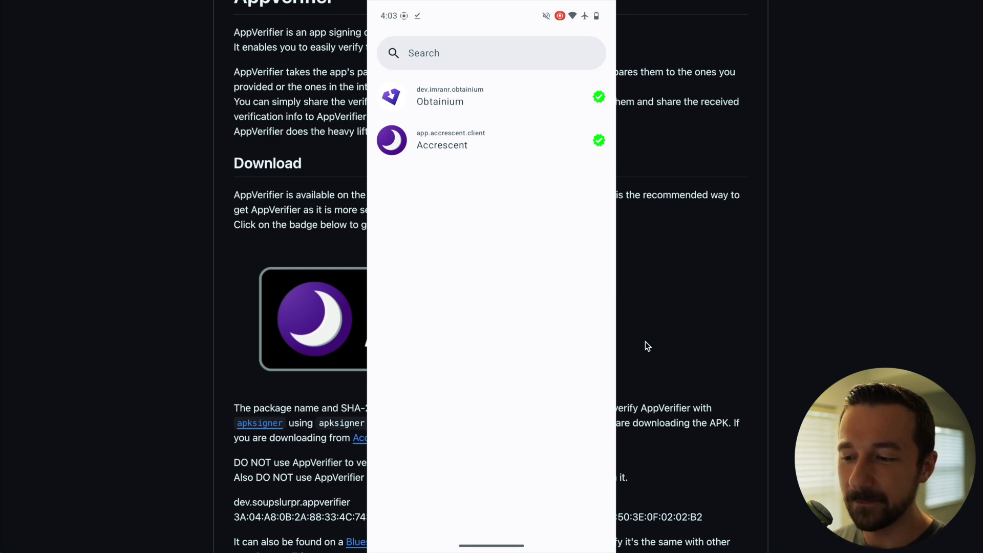
left_click(440, 101)
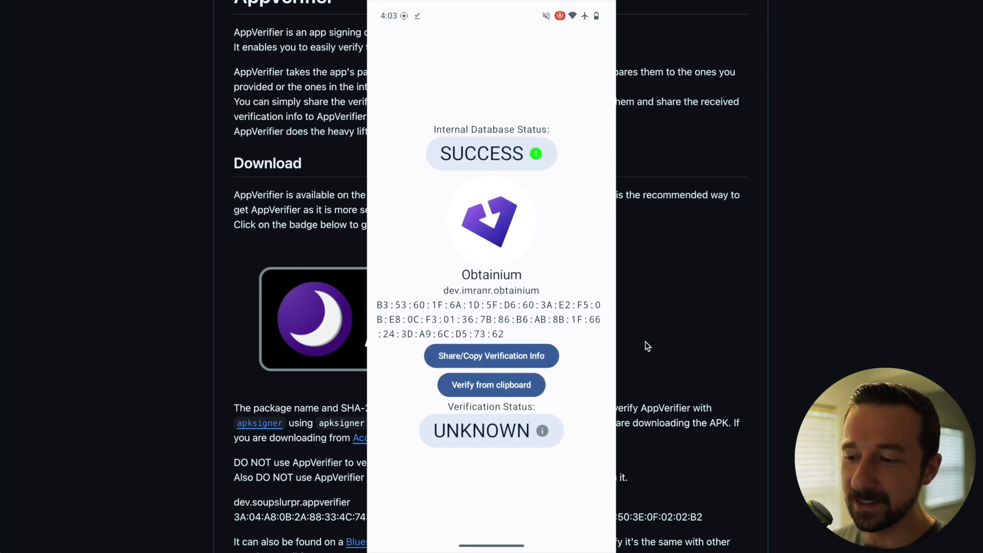
left_click(534, 154)
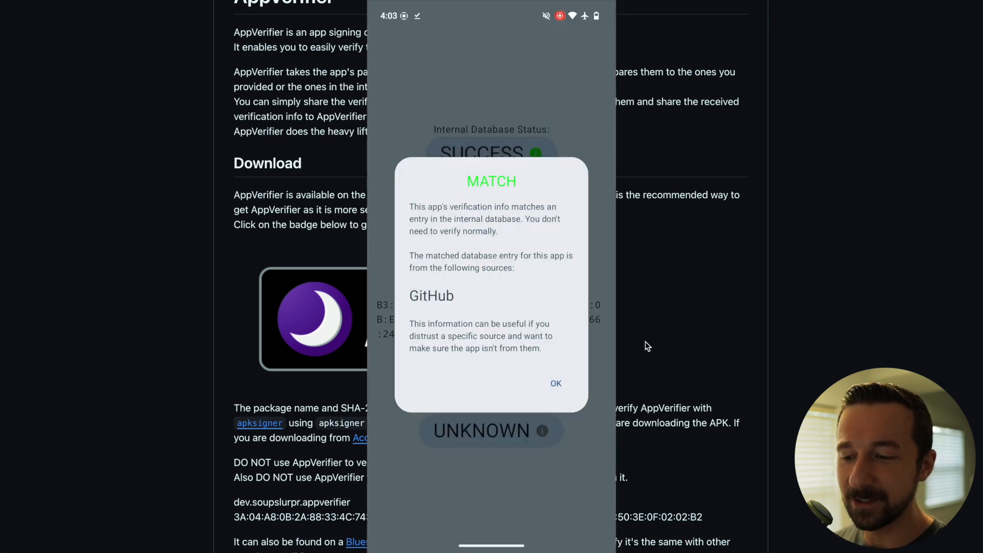
left_click(555, 383)
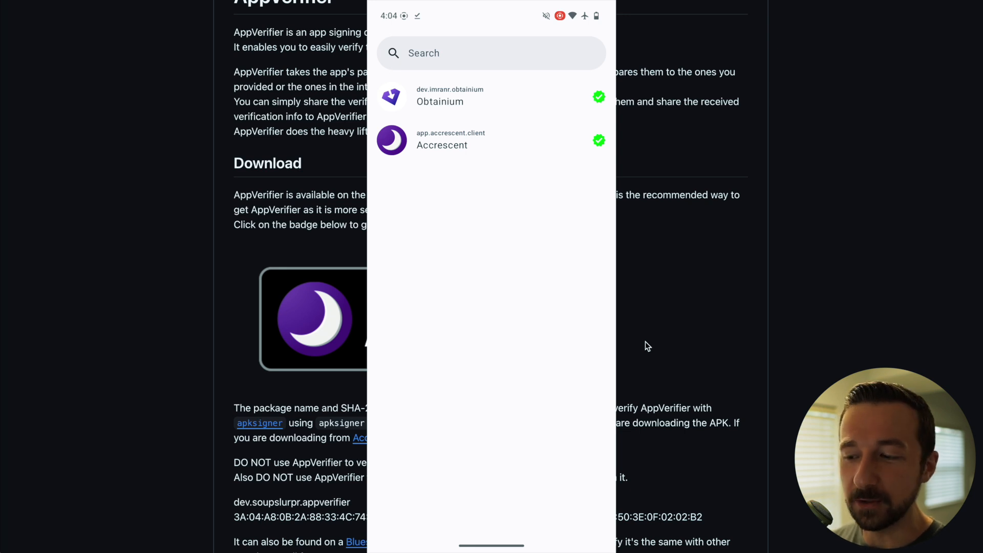
Step: Return to AppVerifier's main screen, then open Obtainium's app list
left_click(391, 288)
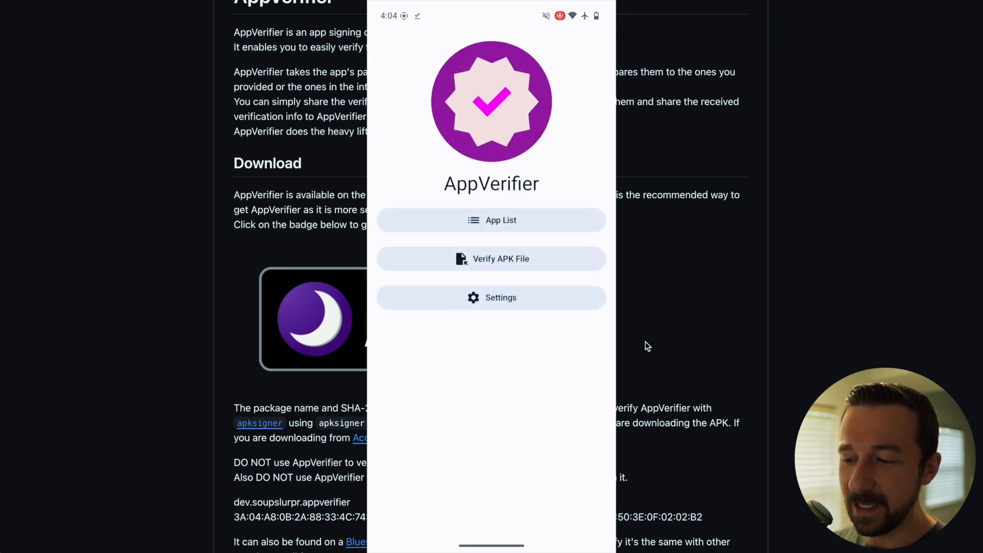
left_click(491, 258)
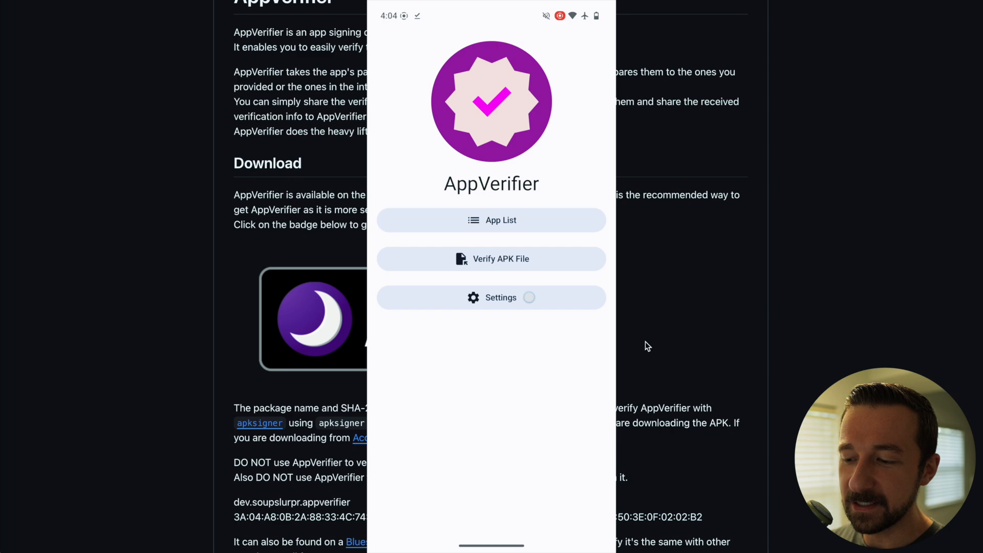
left_click(491, 297)
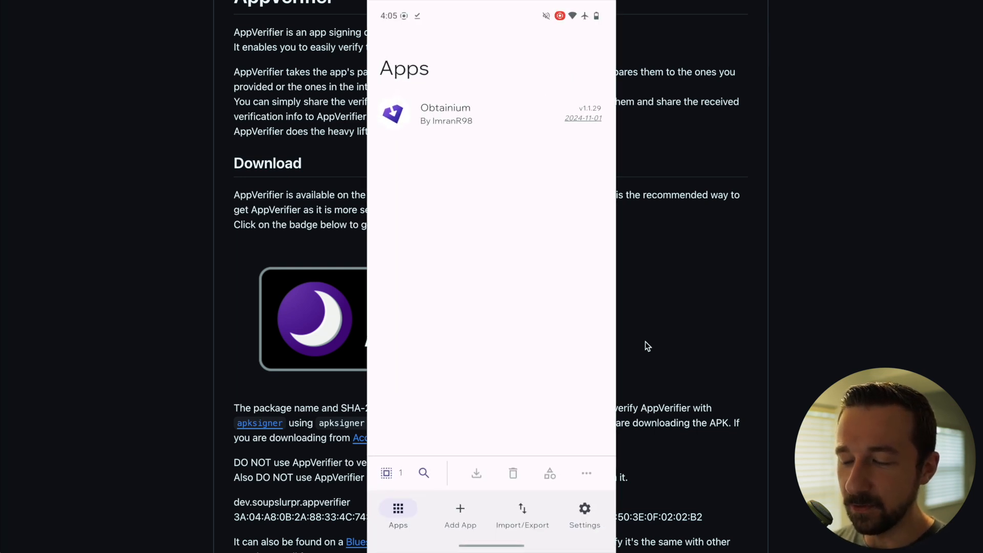
left_click(461, 513)
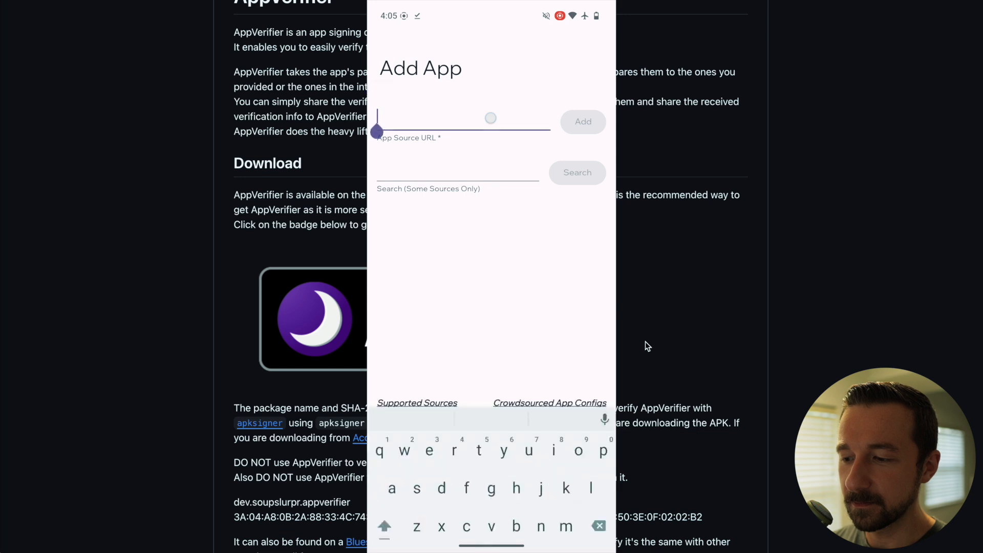
type("https://github.com/localsend/localsend")
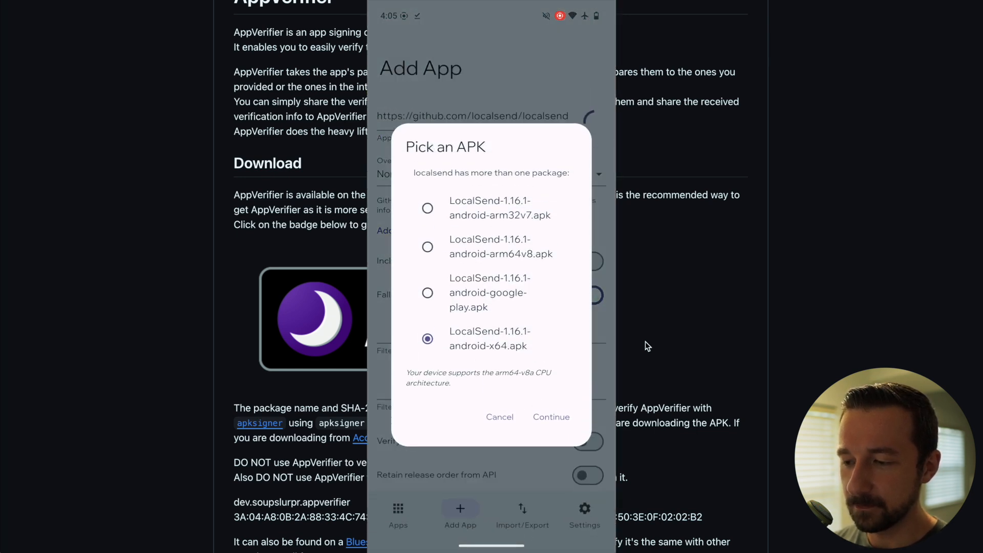
left_click(500, 417)
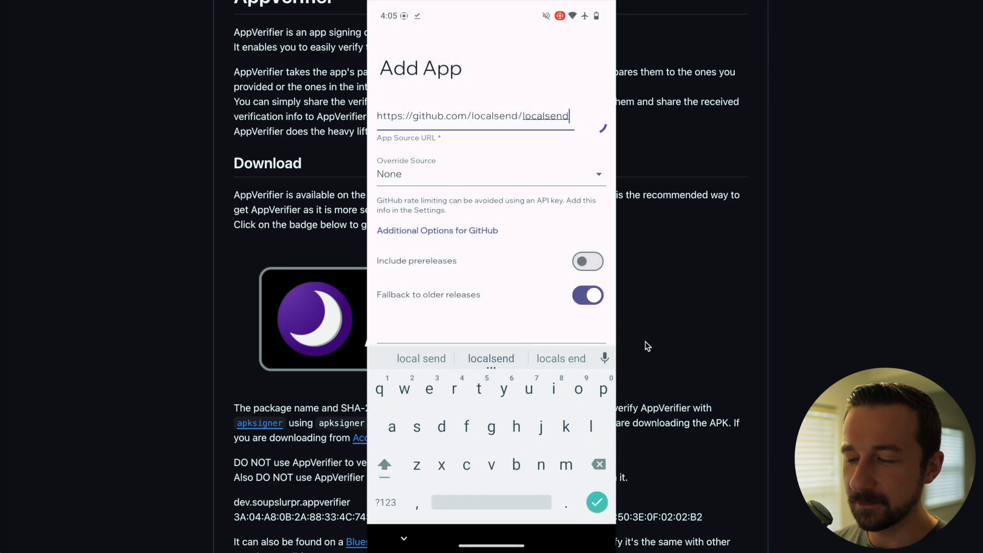
left_click(596, 501)
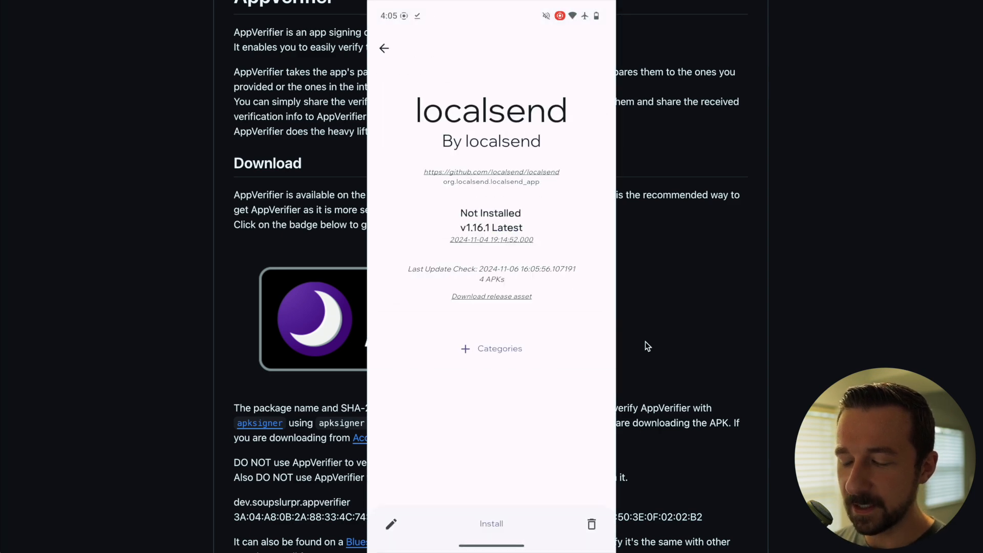
left_click(491, 523)
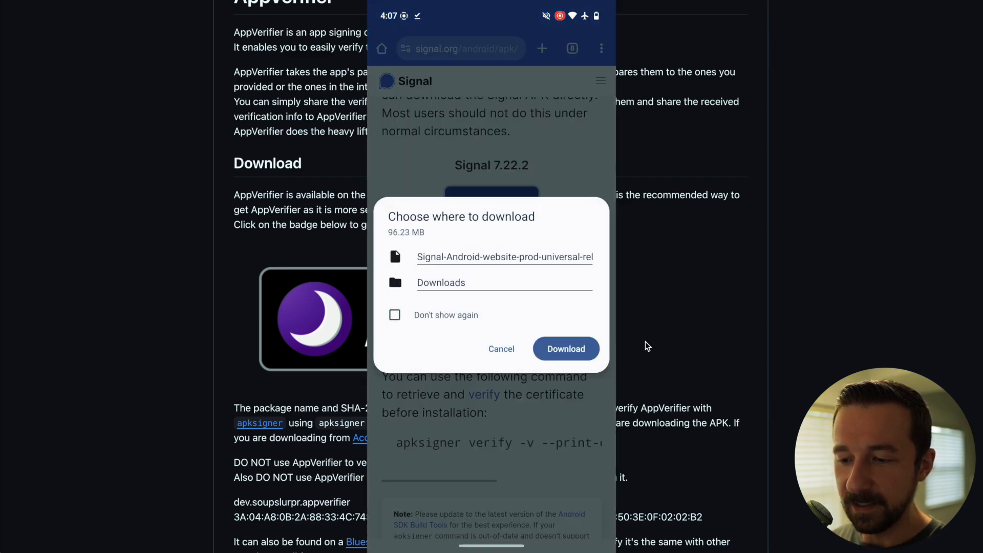
Step: Download the Signal APK and check it with AppVerifier's Verify APK File
left_click(565, 349)
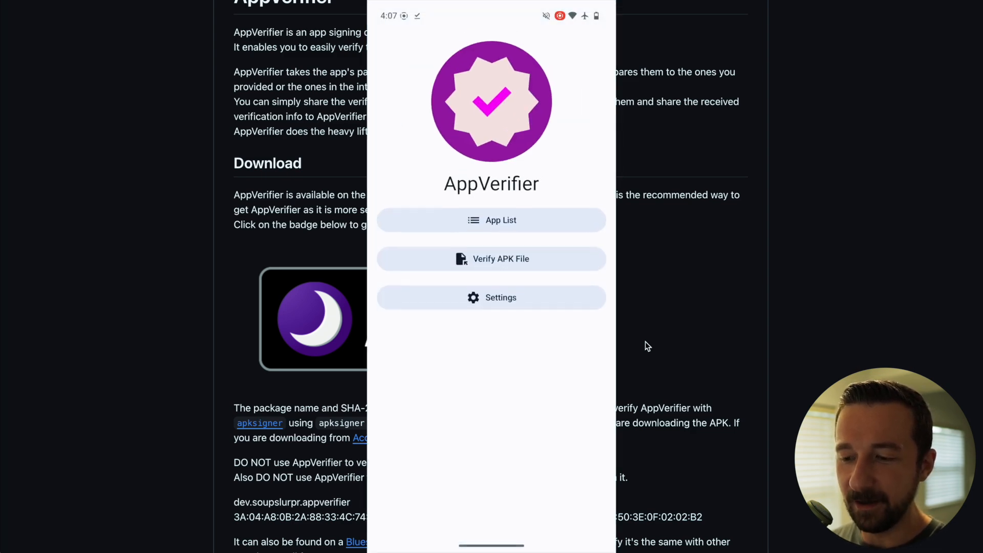
left_click(491, 258)
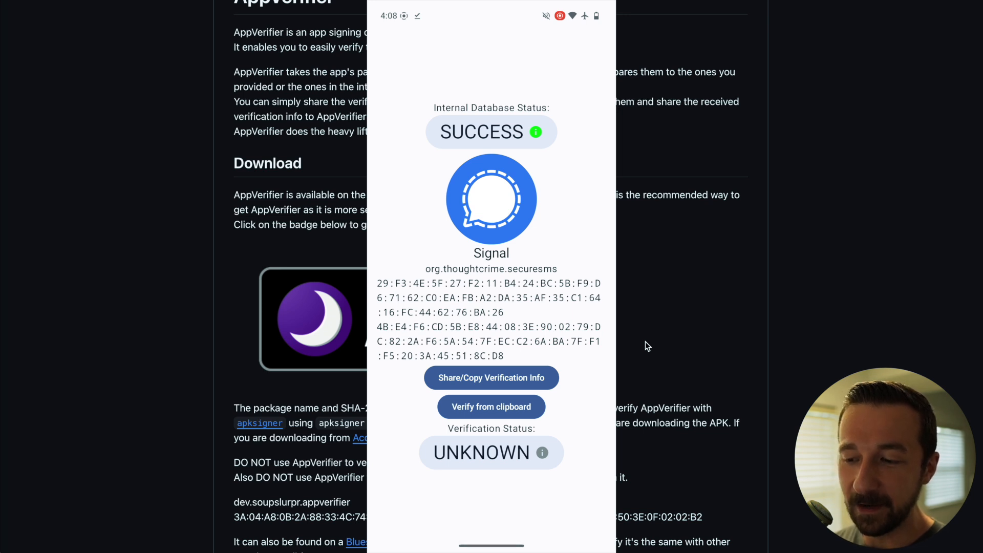
left_click(491, 406)
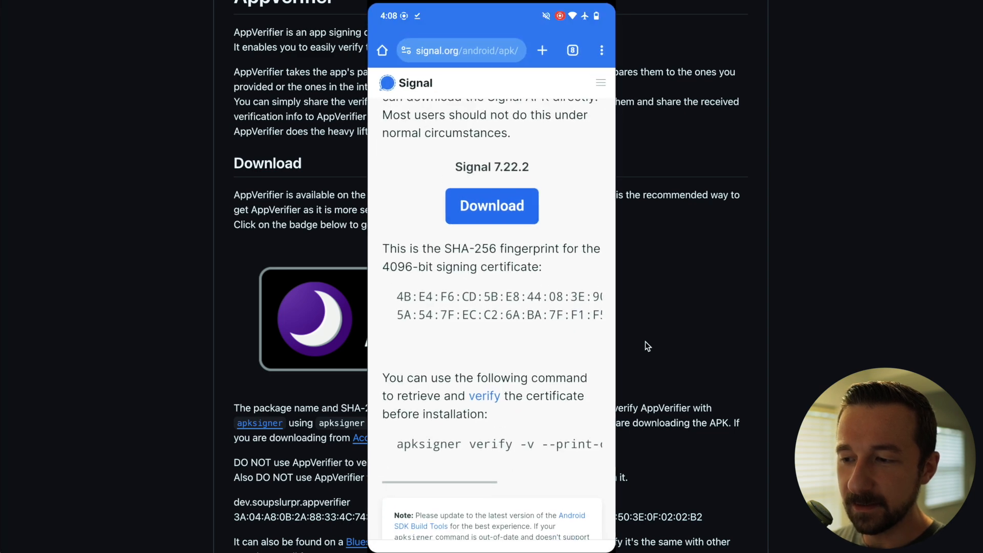
Step: Download app-prod-release.apk from the Standard Notes releases tab and verify it in AppVerifier
left_click(572, 50)
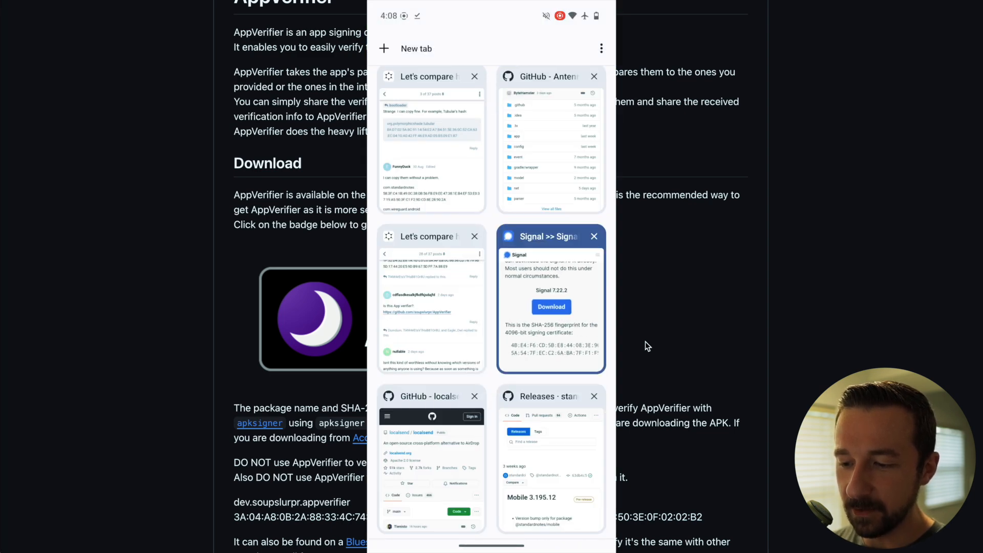
left_click(550, 395)
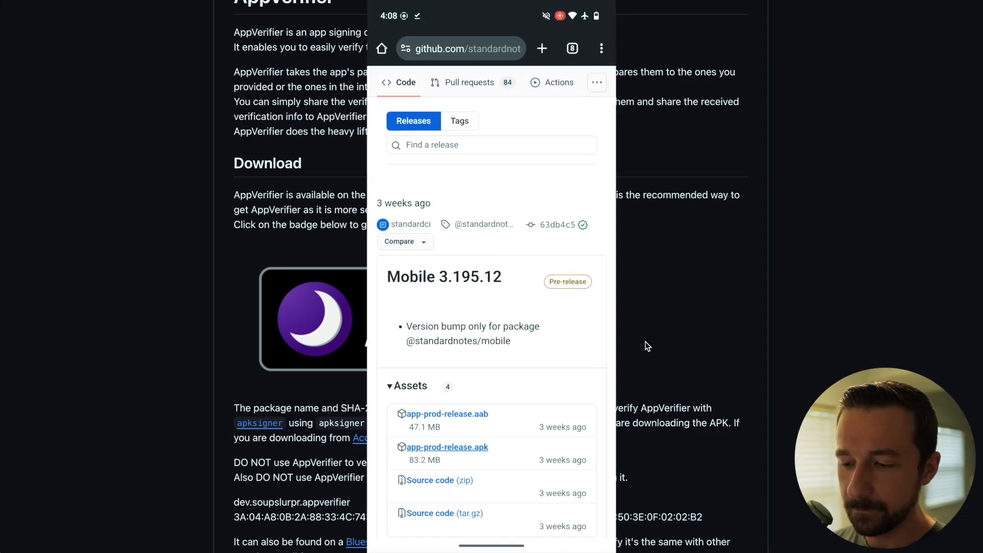
left_click(446, 447)
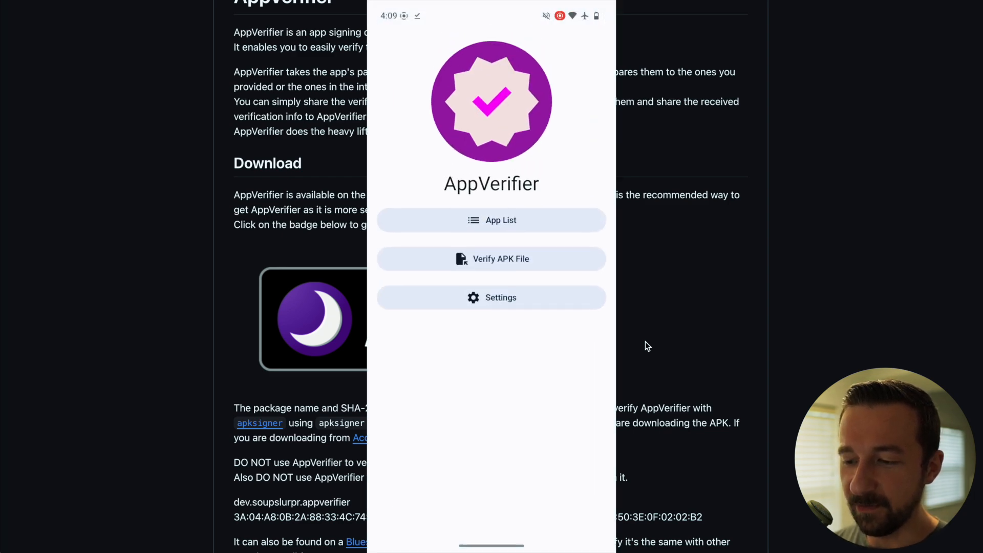
left_click(492, 258)
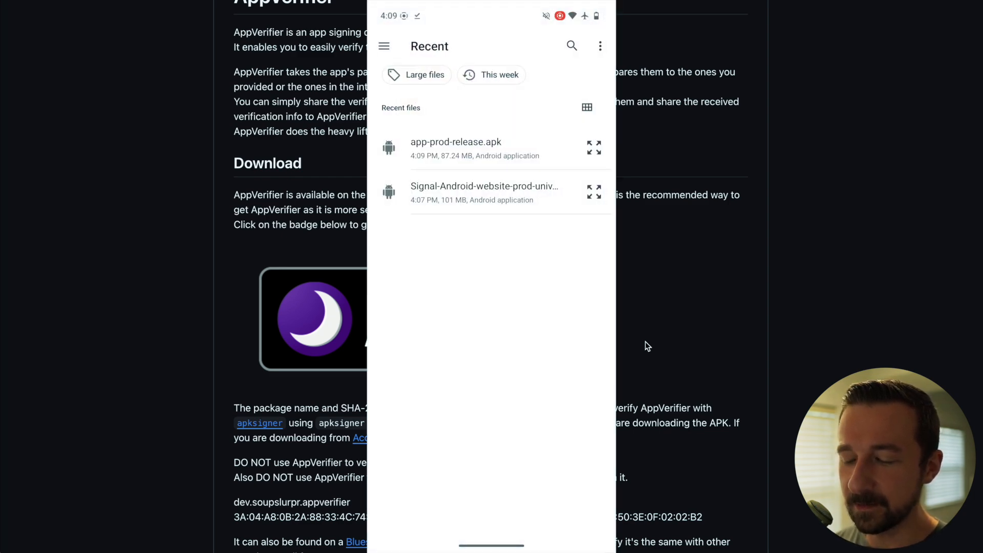
left_click(455, 149)
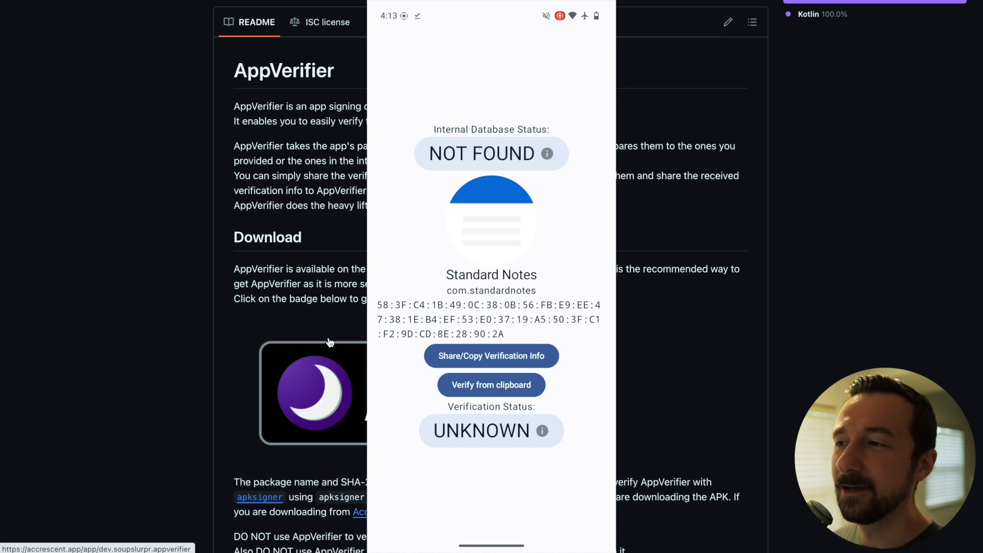
mouse_move(337, 325)
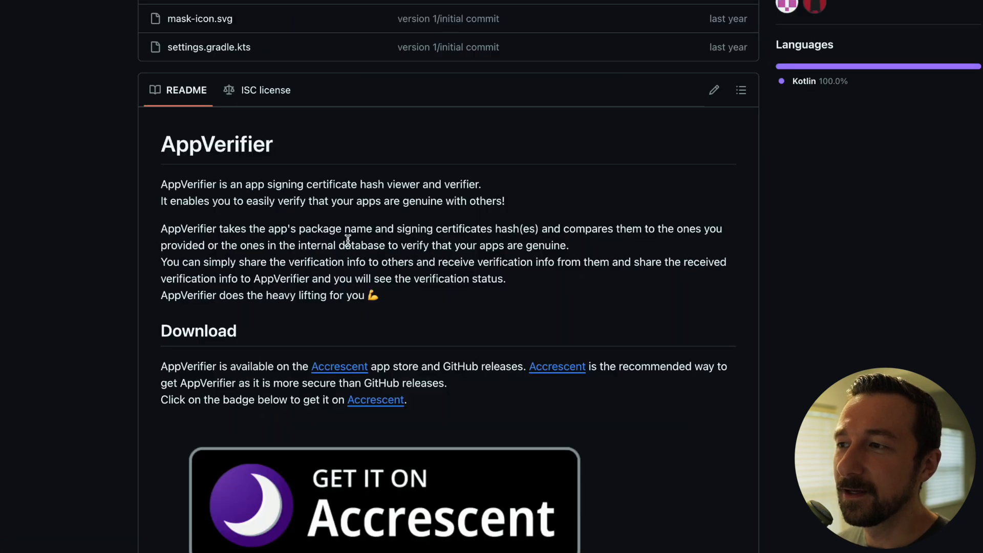
Step: Scroll the README to AppVerifier's package name and SHA-256 hash, then open the Bluesky post
scroll("down", 3)
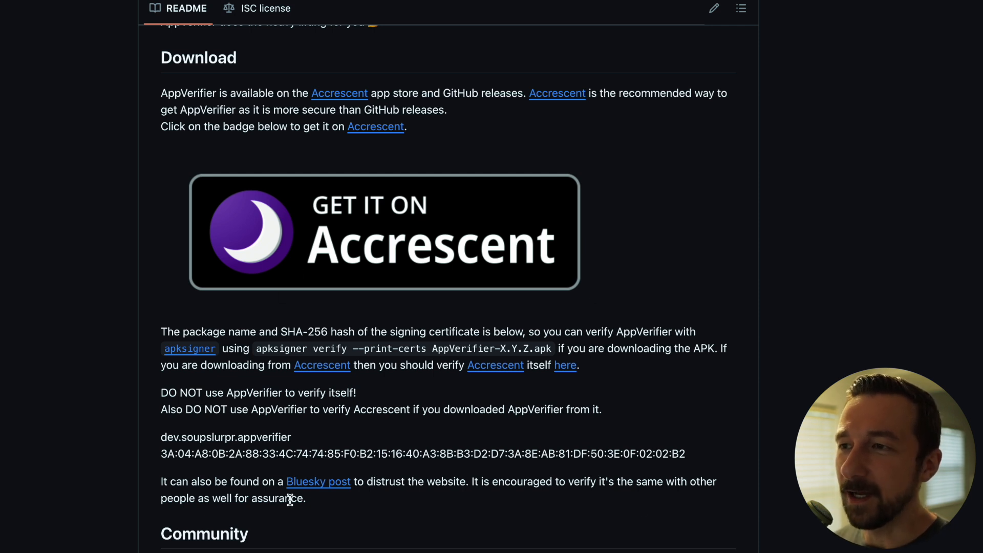
mouse_move(254, 479)
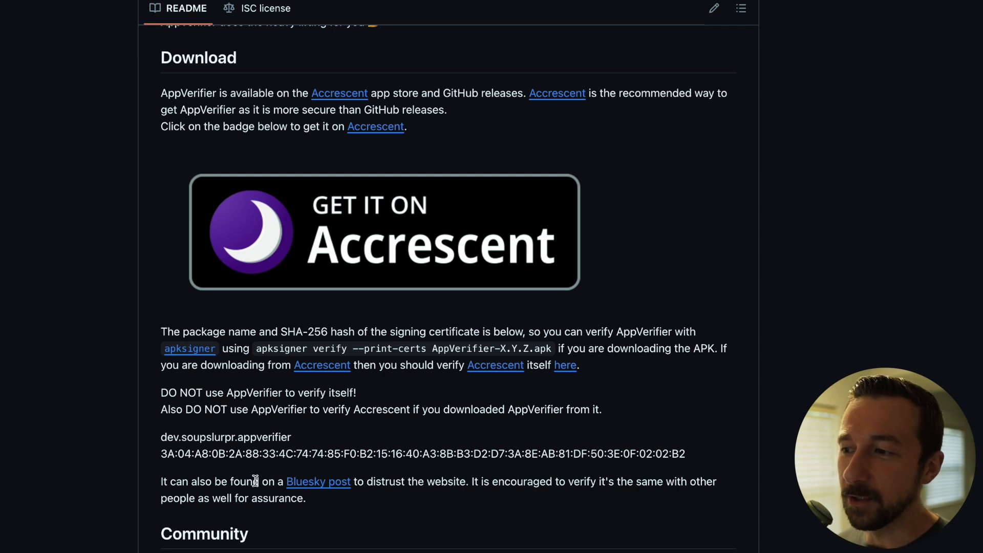
double_click(248, 453)
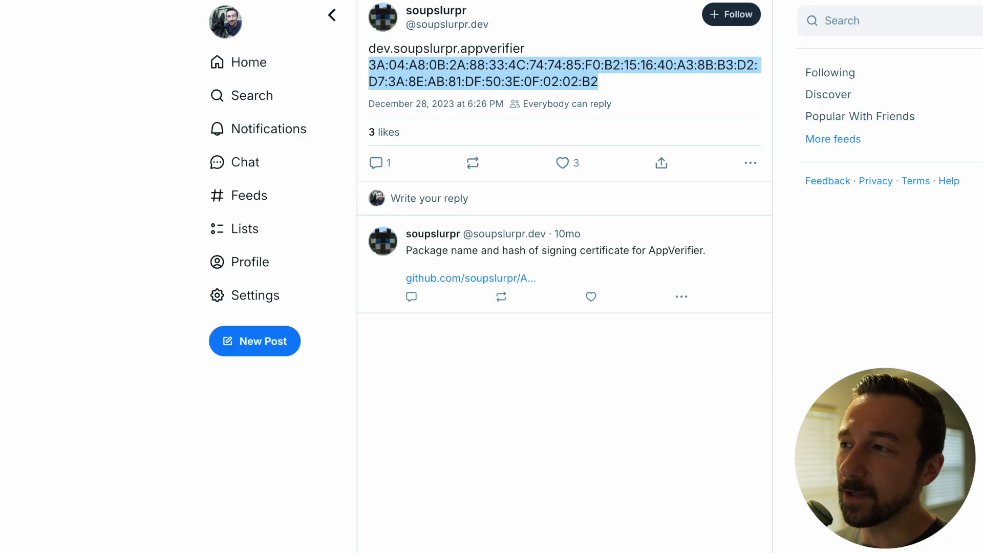
Step: Select the hash on the developer's Bluesky post to compare with the README value
left_click(514, 413)
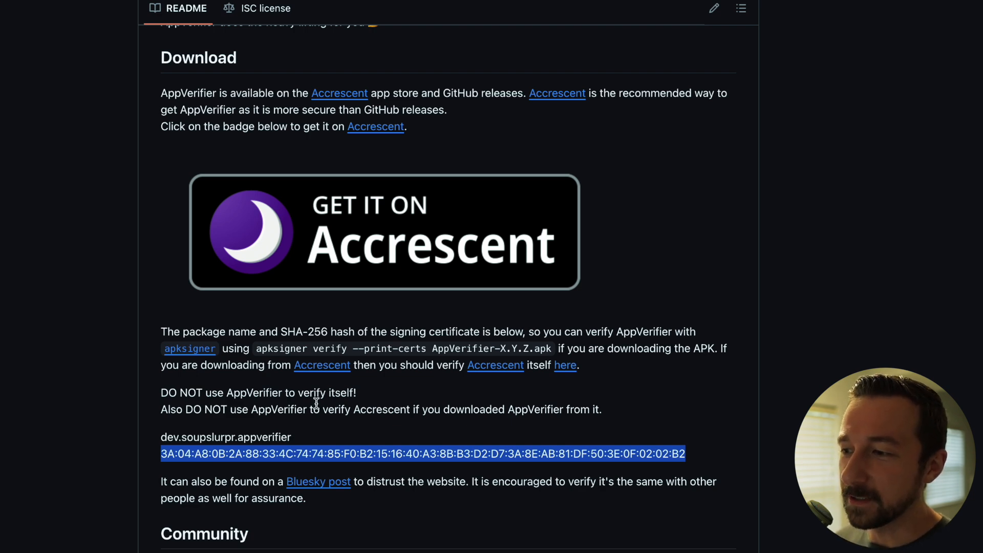
Step: Highlight the CONTRIBUTING.md sentence saying new apps won't enter the internal database
scroll("down", 3)
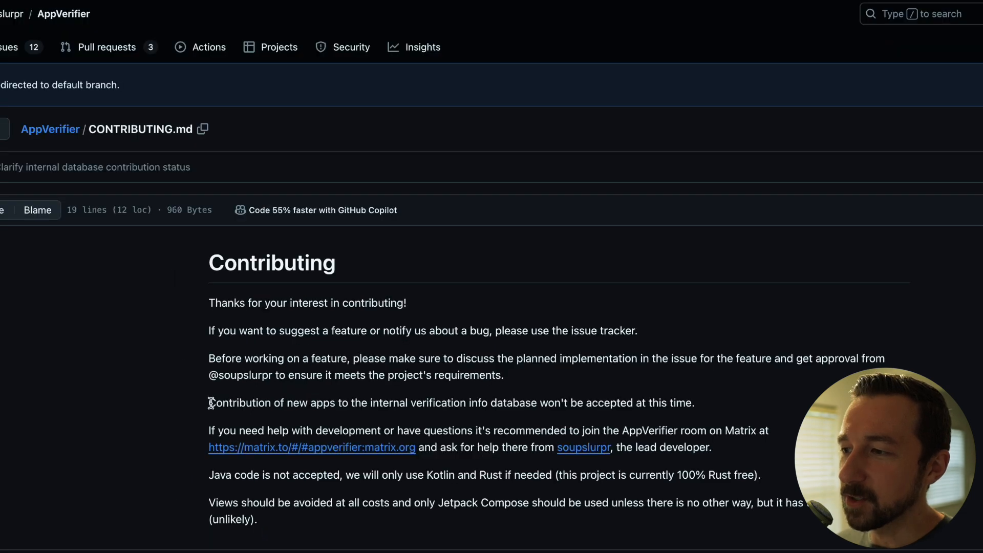
left_click_drag(209, 402, 495, 403)
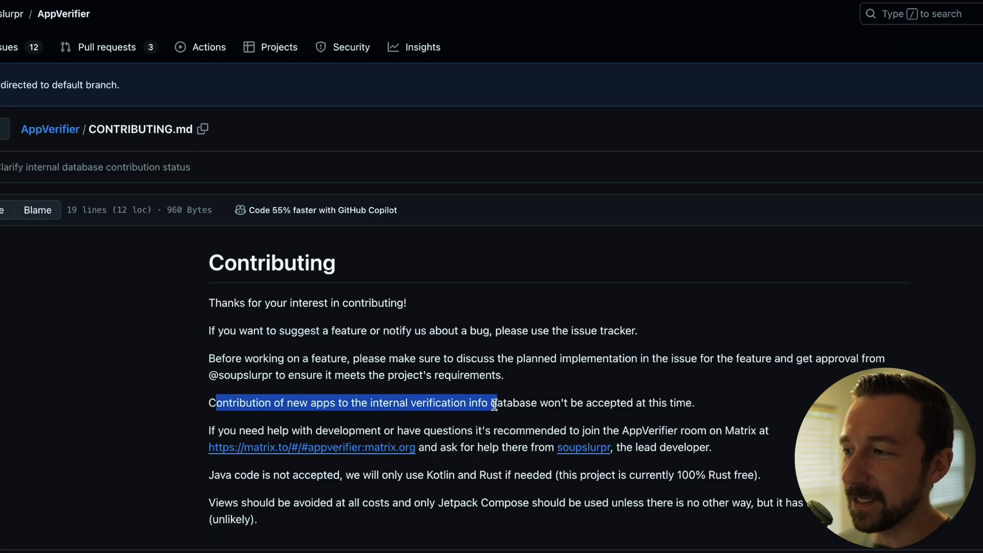